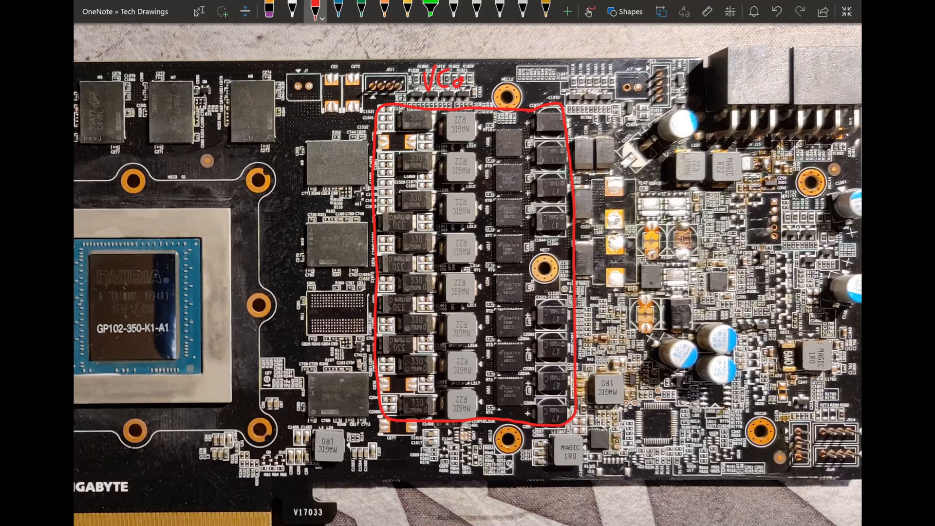
Finish the red 'VCore' label and scroll down to the rear PCB photo.
type("ore")
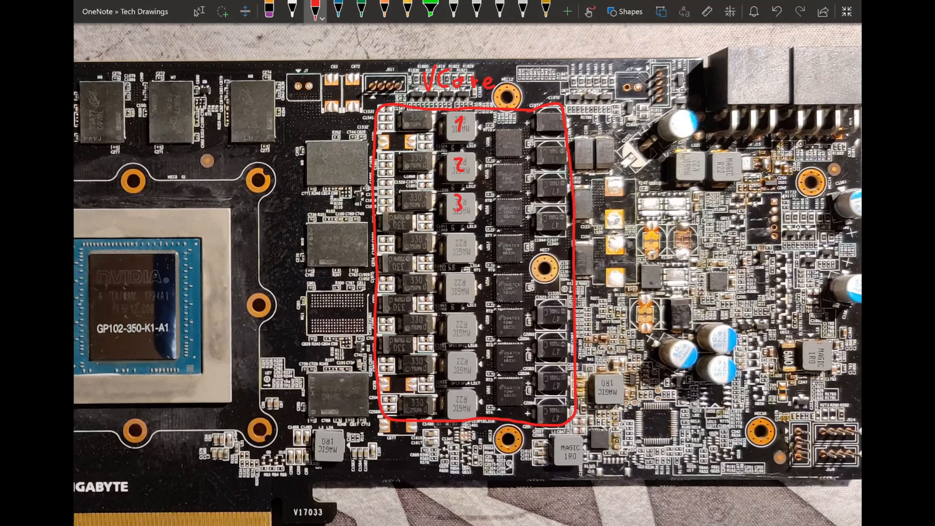
left_click_drag(459, 244, 458, 323)
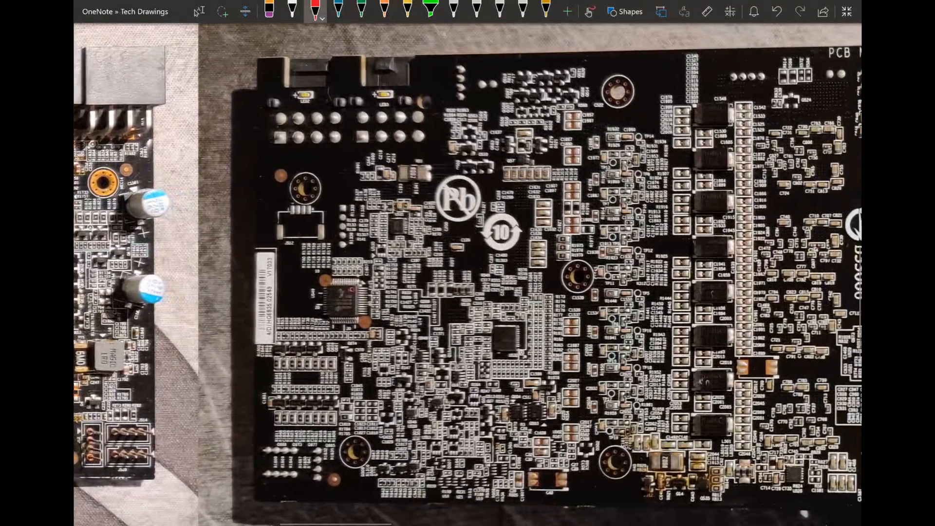
Circle the PWM controller on the board's back and handwrite 'uP9577' below it.
left_click_drag(480, 322, 506, 357)
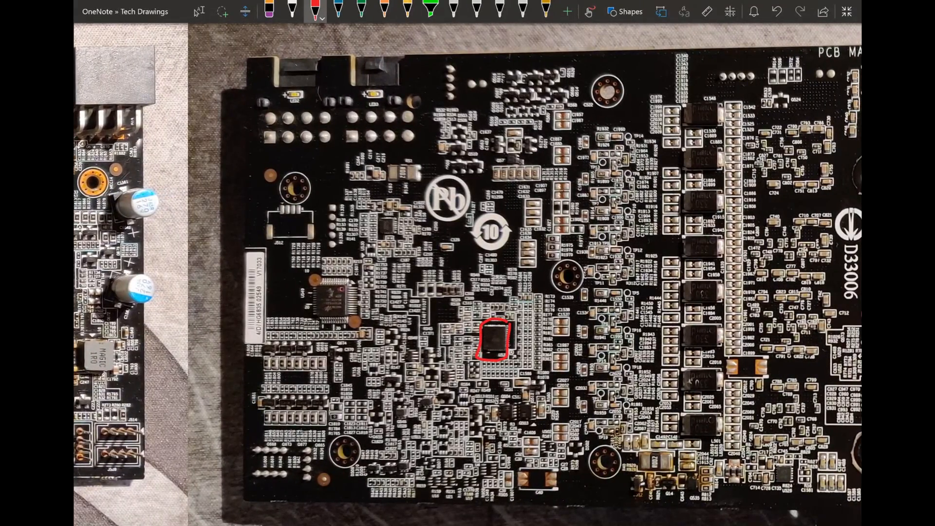
type("uPo")
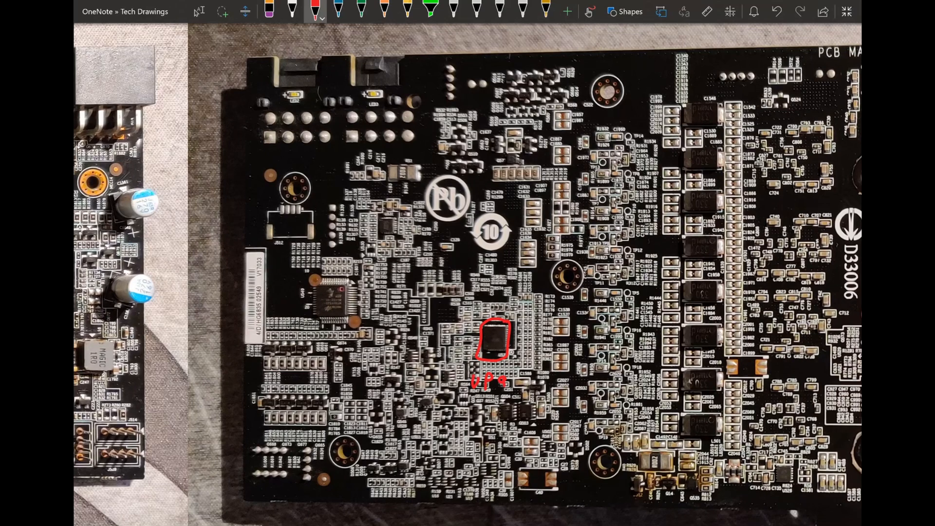
type("9577")
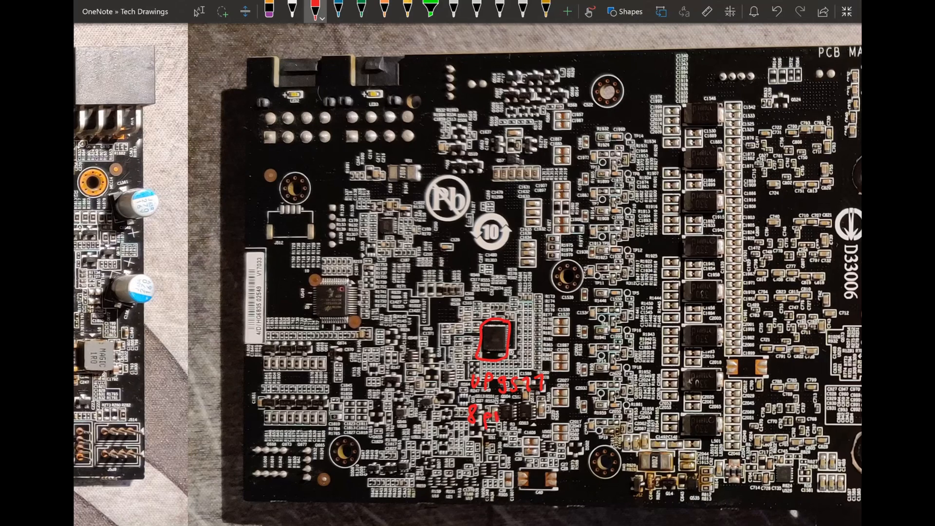
Handwrite '8phase' and '200-500 kHz' beneath the uP9577 label.
type("phase")
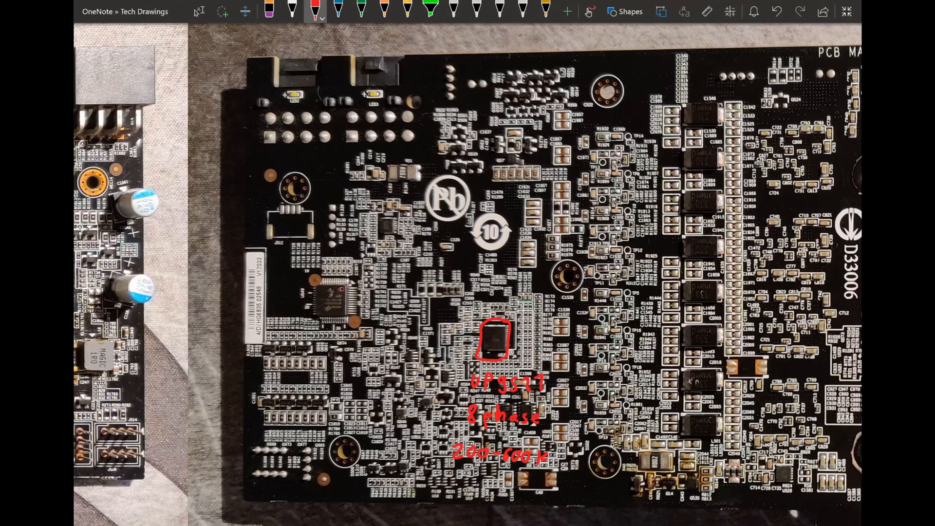
type("kHz")
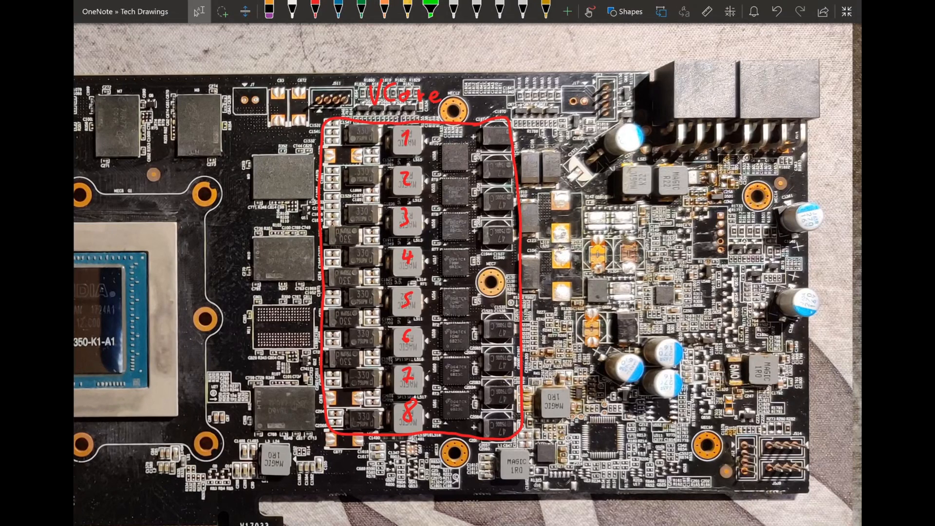
Draw a red leader from the boxed MOSFET and handwrite 'FDMF6823c' beside it.
left_click(320, 10)
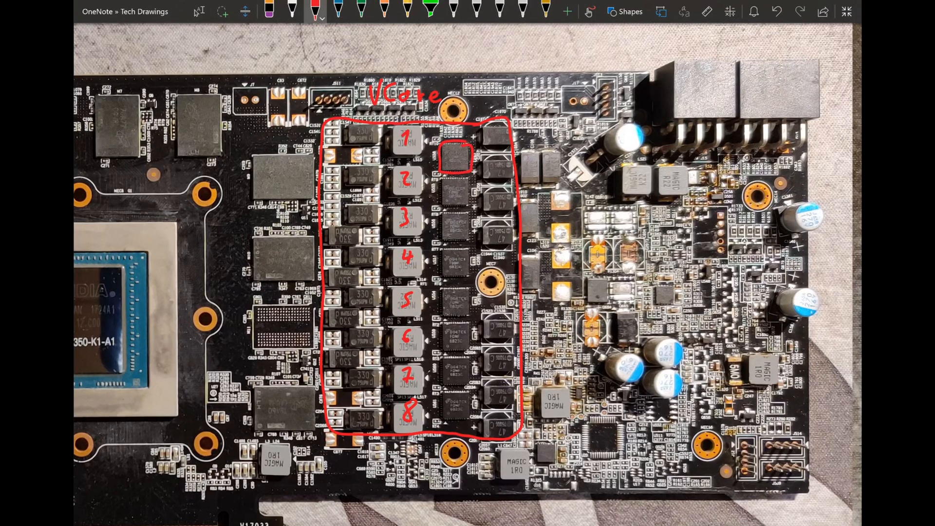
left_click_drag(471, 161, 540, 146)
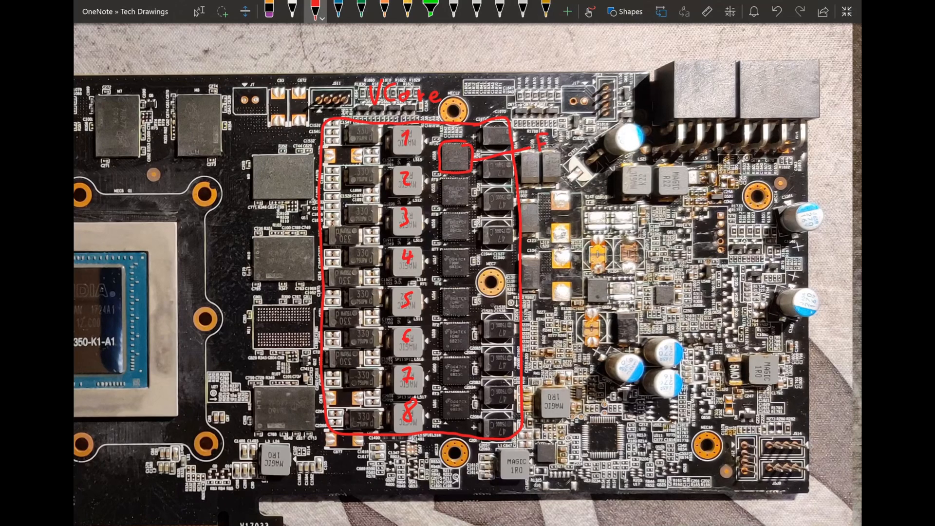
type("DMF")
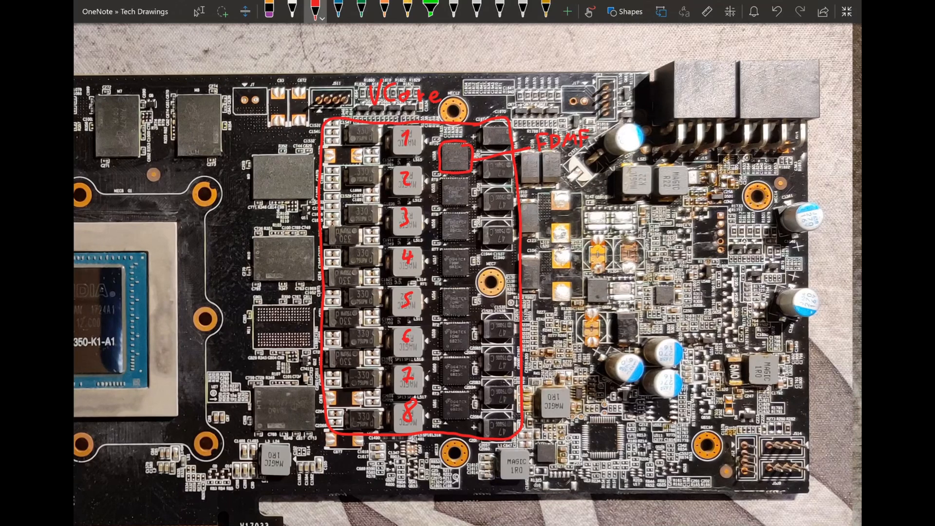
type("682")
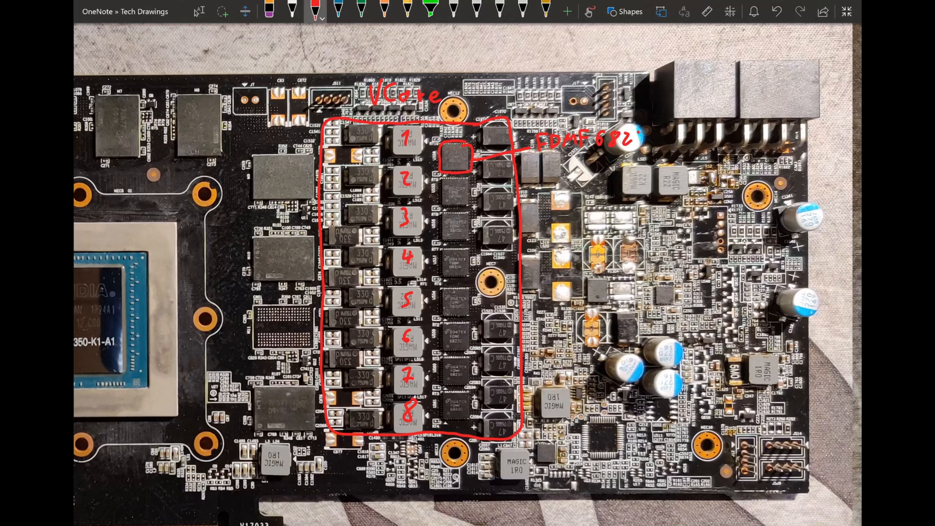
type("c")
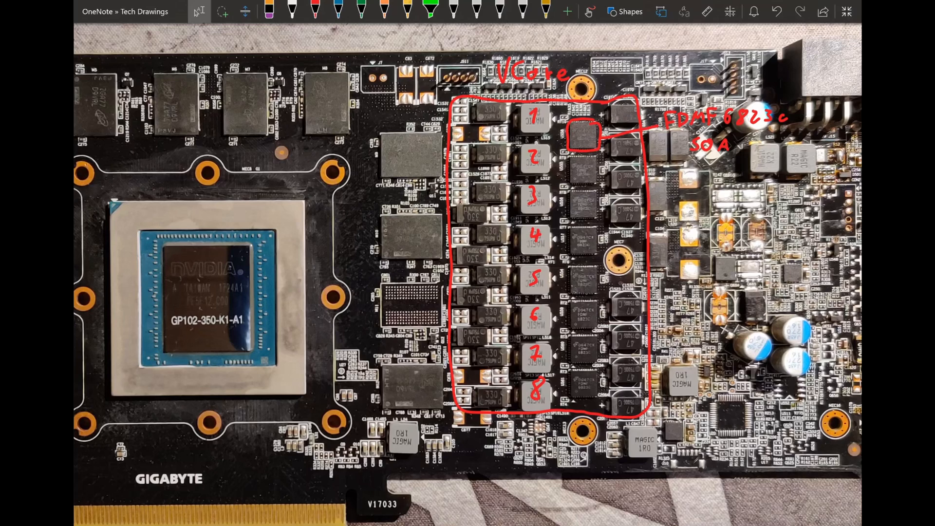
Outline the right VCore column in red and box the top and bottom left-column parts.
left_click(316, 11)
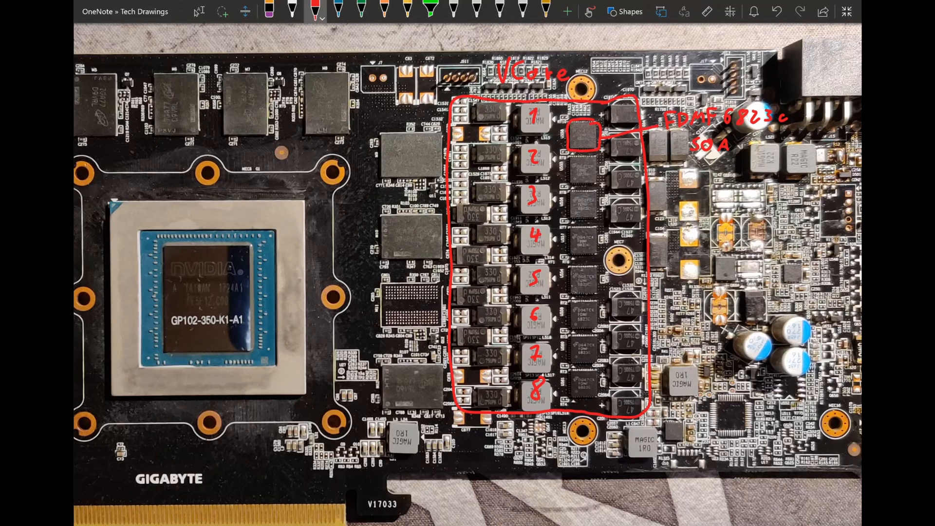
left_click_drag(605, 107, 612, 388)
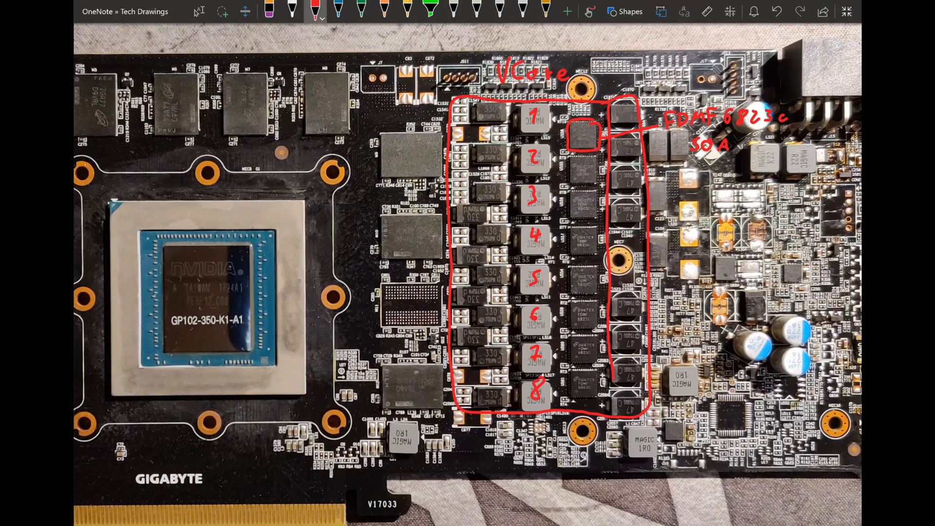
left_click_drag(612, 107, 615, 411)
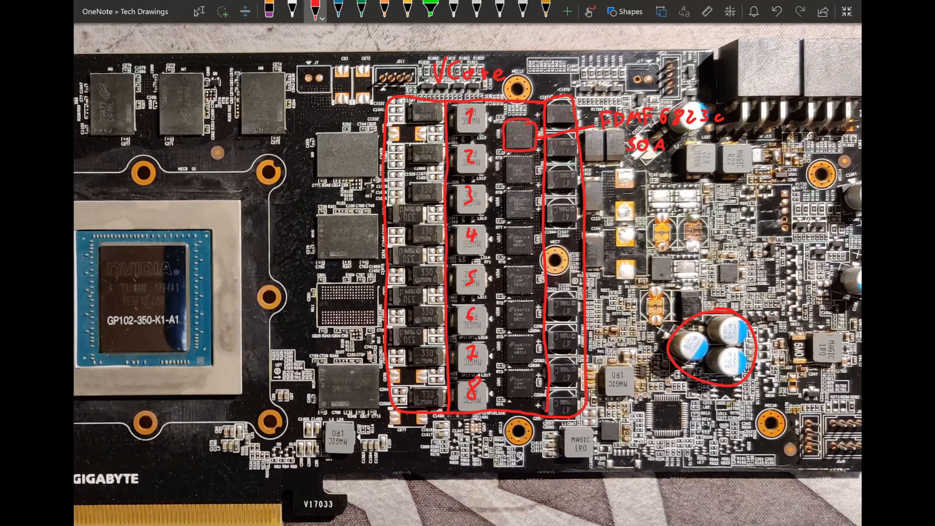
left_click_drag(393, 135, 430, 134)
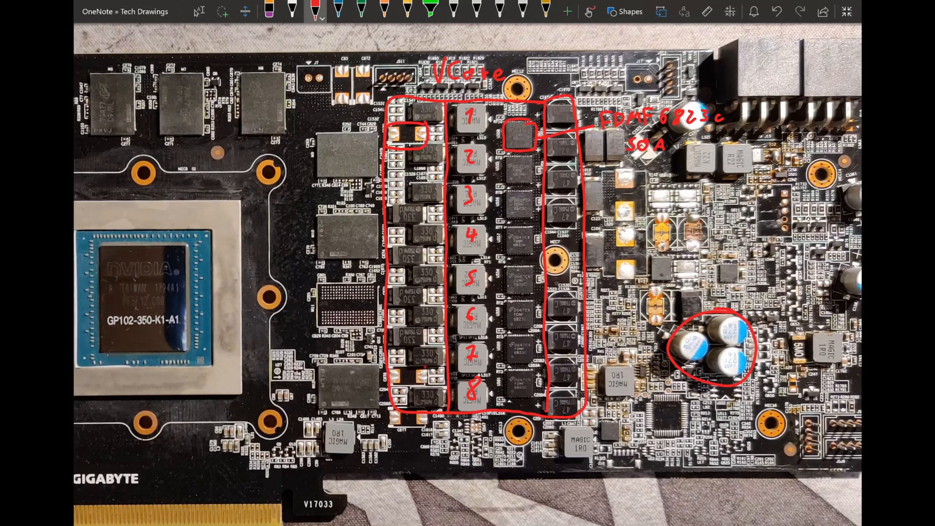
left_click_drag(394, 373, 424, 388)
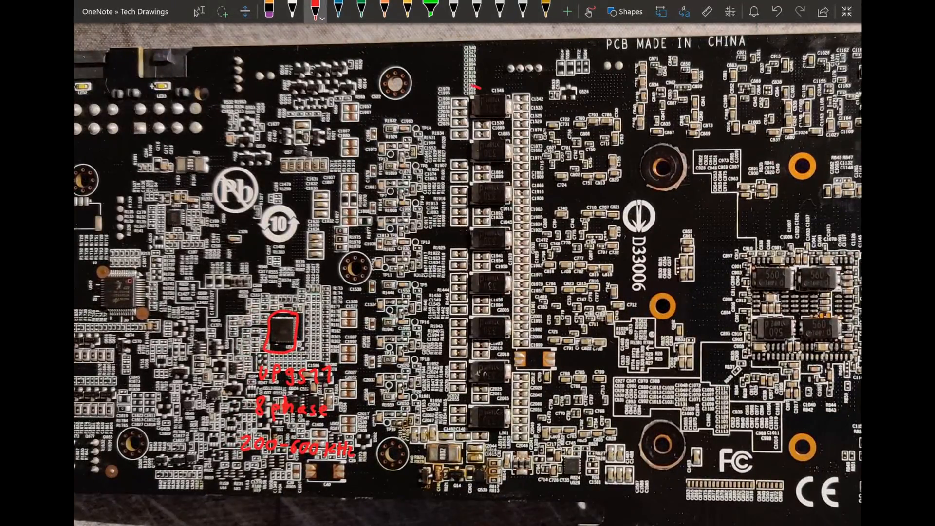
Outline the long rear component column and box the 560 shunt parts in red.
left_click_drag(471, 89, 477, 437)
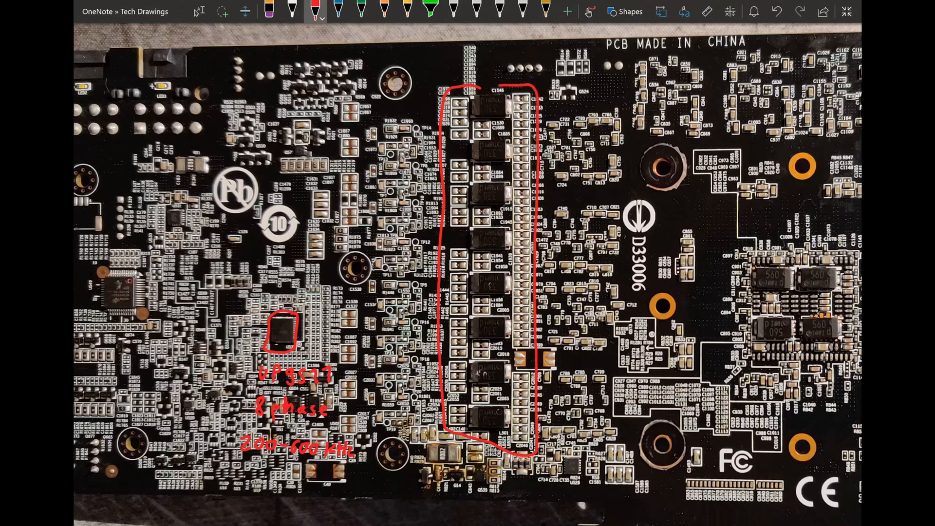
left_click_drag(514, 346, 555, 370)
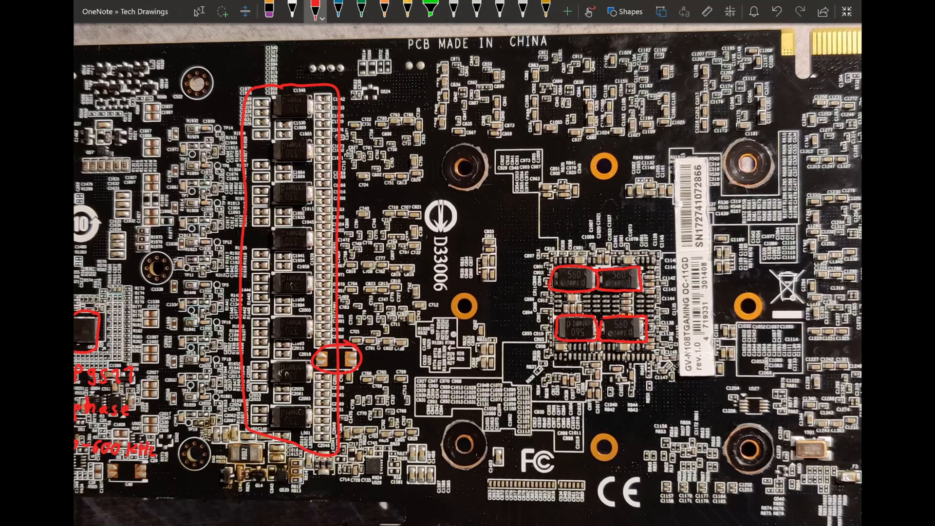
left_click_drag(388, 95, 450, 59)
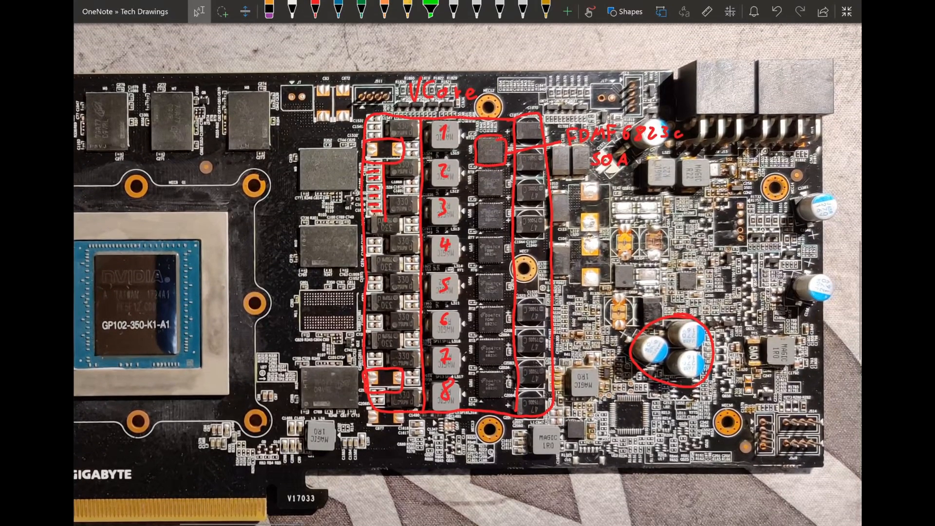
Draw a red outline around the regulator components beside the VCore MOSFETs.
left_click(315, 11)
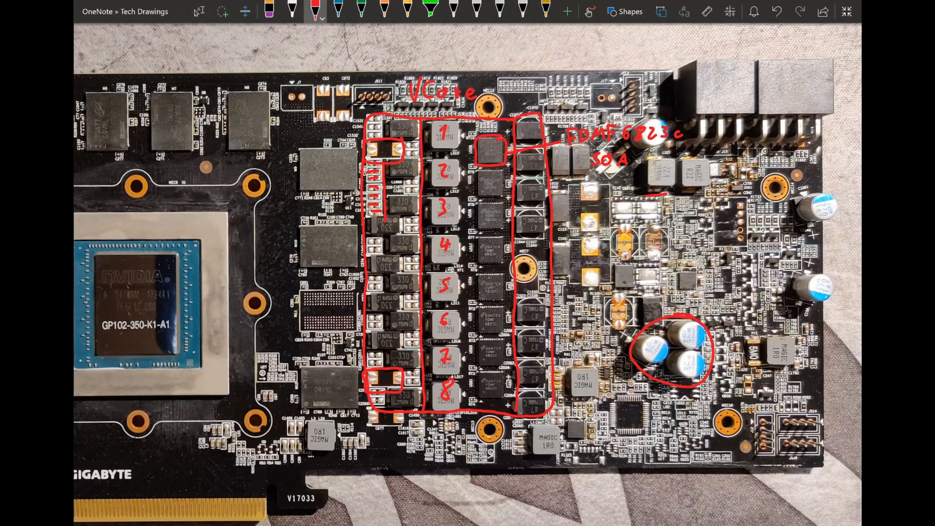
left_click_drag(582, 188, 584, 292)
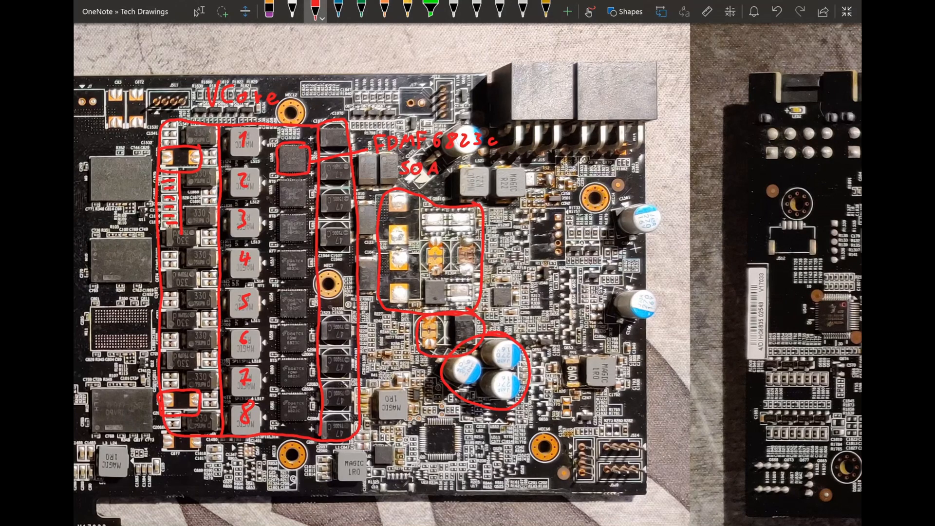
Pan the page to bring more of the second board photo into view.
left_click_drag(357, 154, 358, 292)
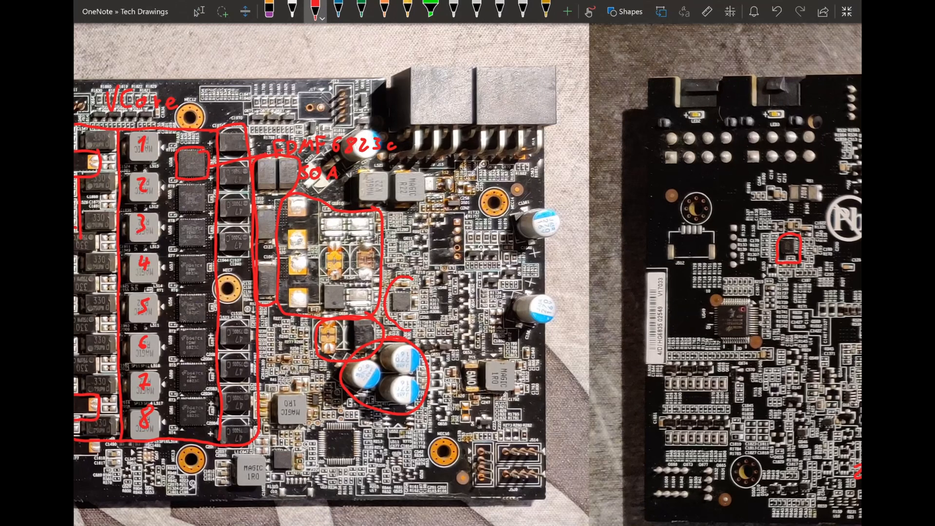
Handwrite 'INA3221' above the current-monitor chip and box its shunt resistor.
type("INA3221")
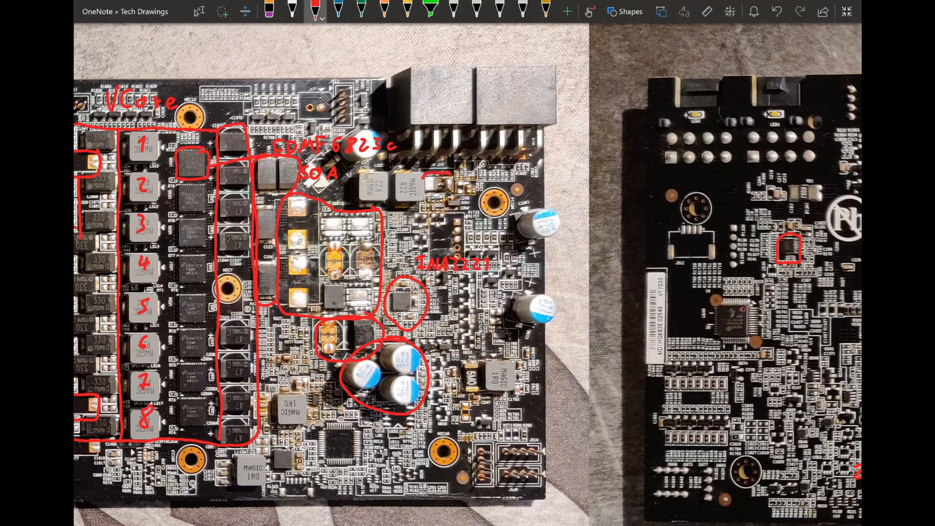
left_click_drag(424, 179, 447, 194)
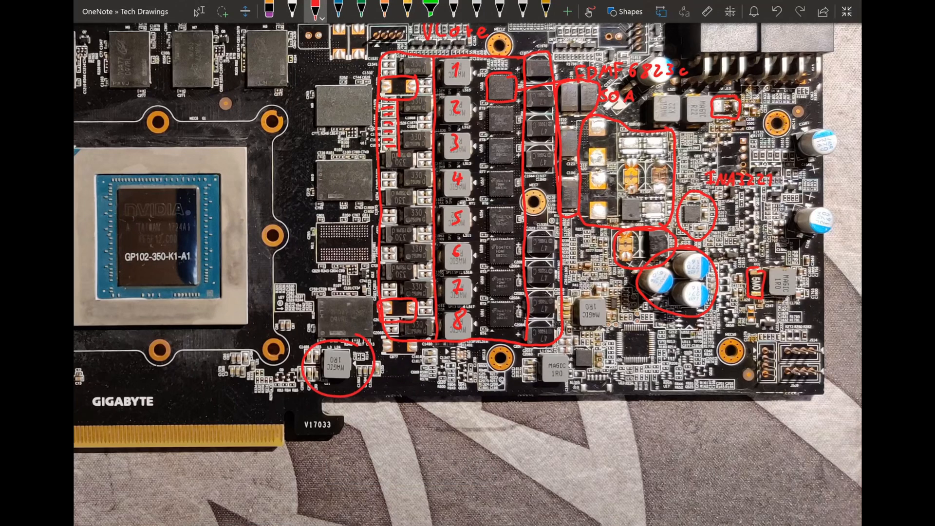
Label the PCIe inductor 'PEx' and the minor rail inductors '1.8V' and '5V'.
type("PEx")
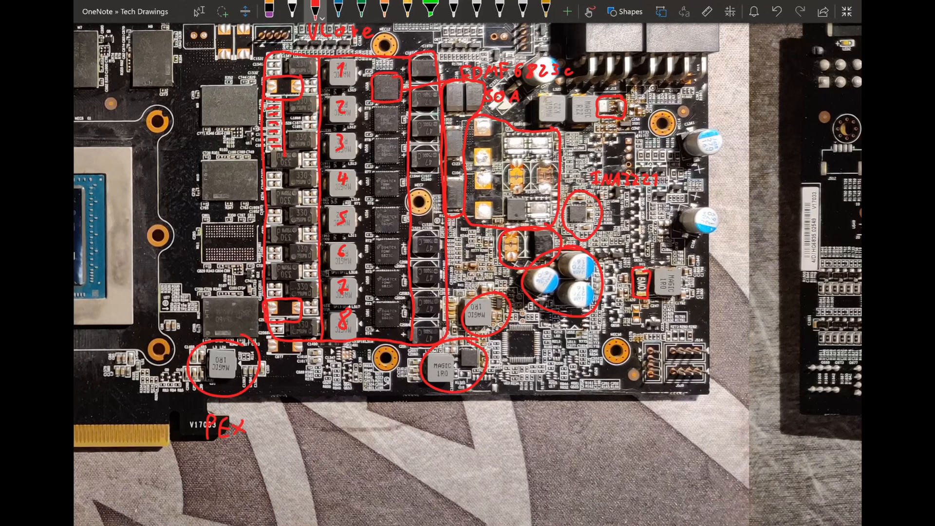
type("7.81")
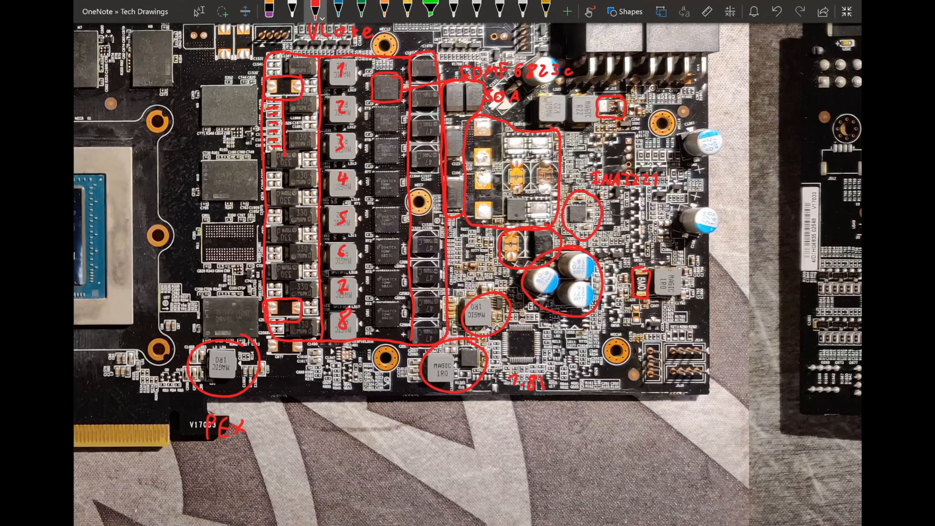
type("5V")
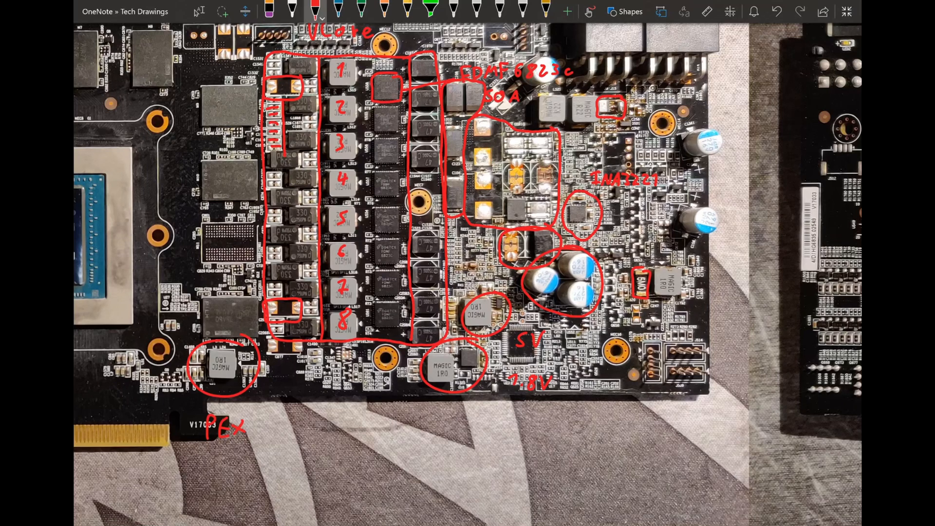
Circle the BIOS chip beside the HDMI/display connectors in red ink.
left_click_drag(513, 343, 504, 370)
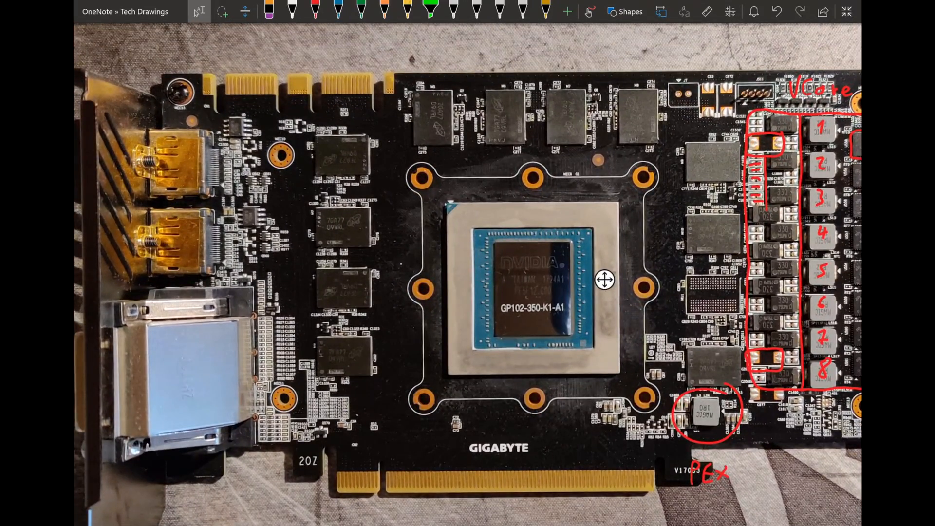
left_click_drag(256, 203, 250, 238)
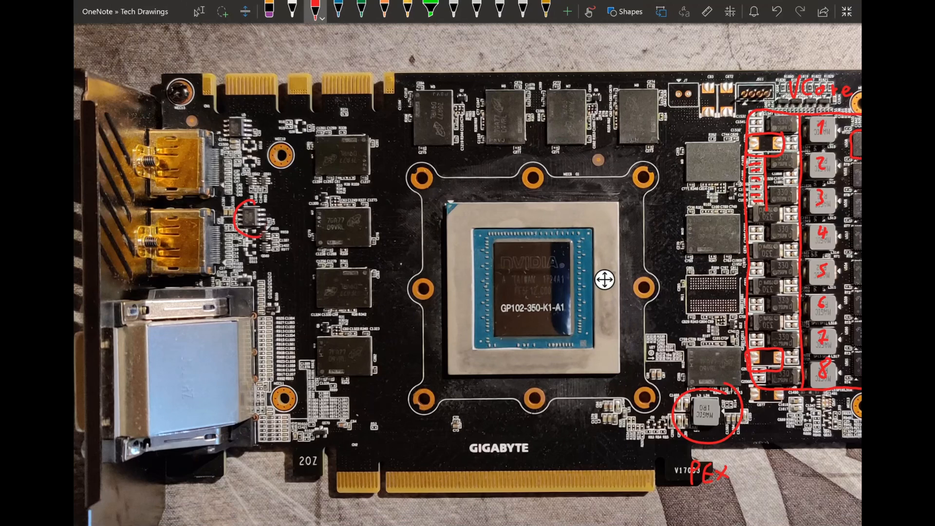